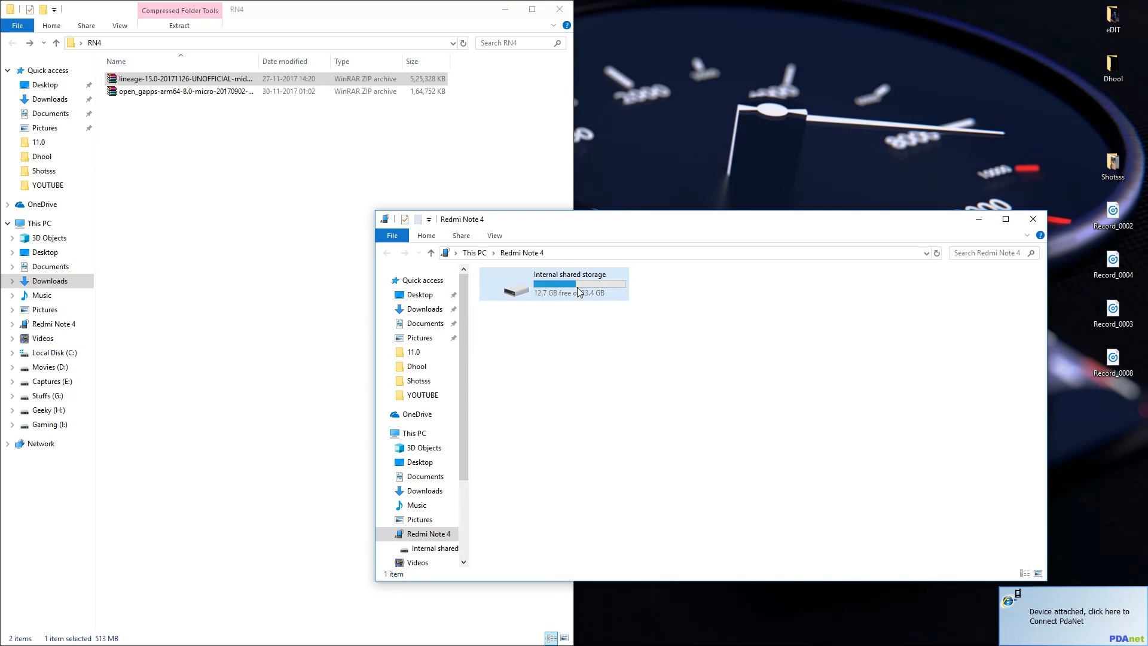
# Open the Redmi Note 4's Internal shared storage beside the RN4 folder with the LineageOS and GApps zips.
pyautogui.doubleClick(552, 285)
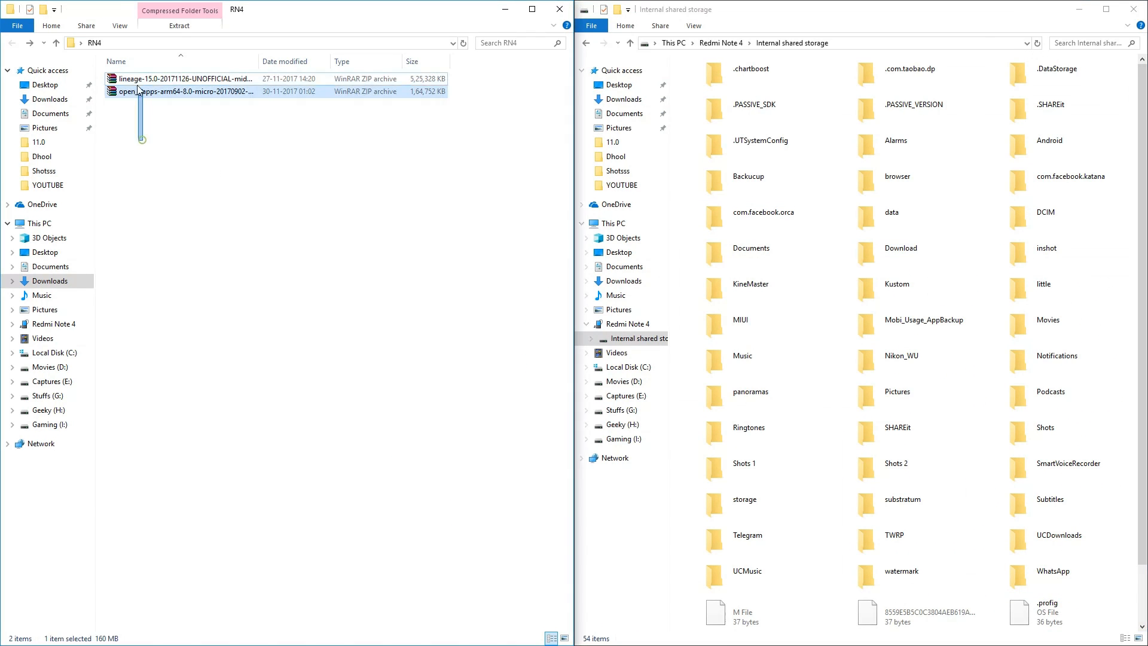